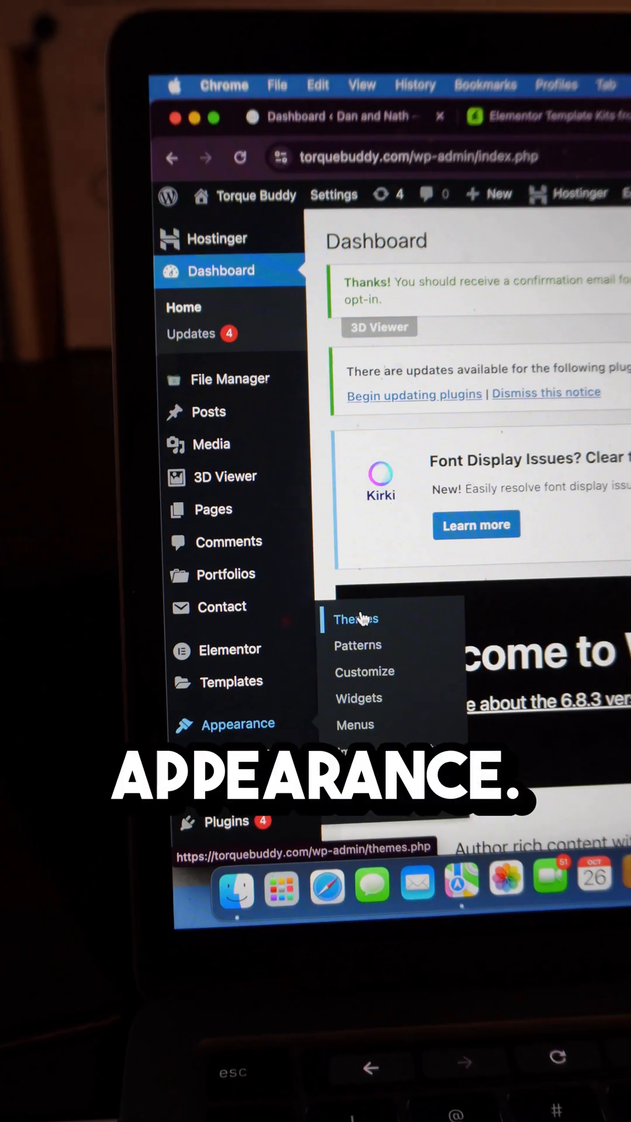
# Open Appearance > Themes and start adding a new theme from the directory
pyautogui.click(356, 619)
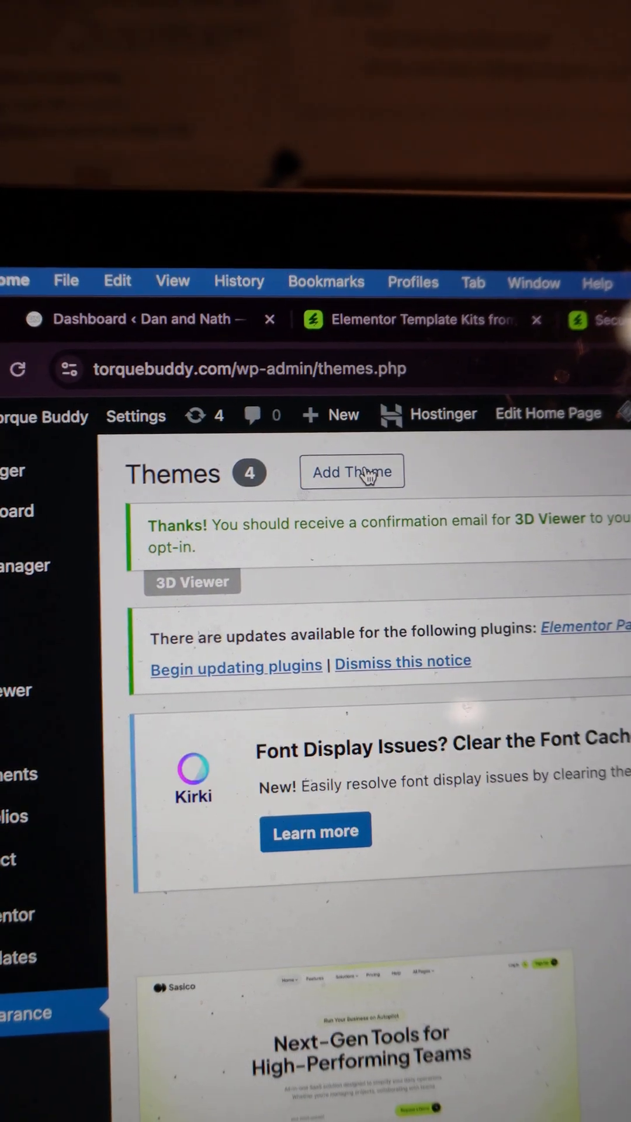
pyautogui.click(351, 471)
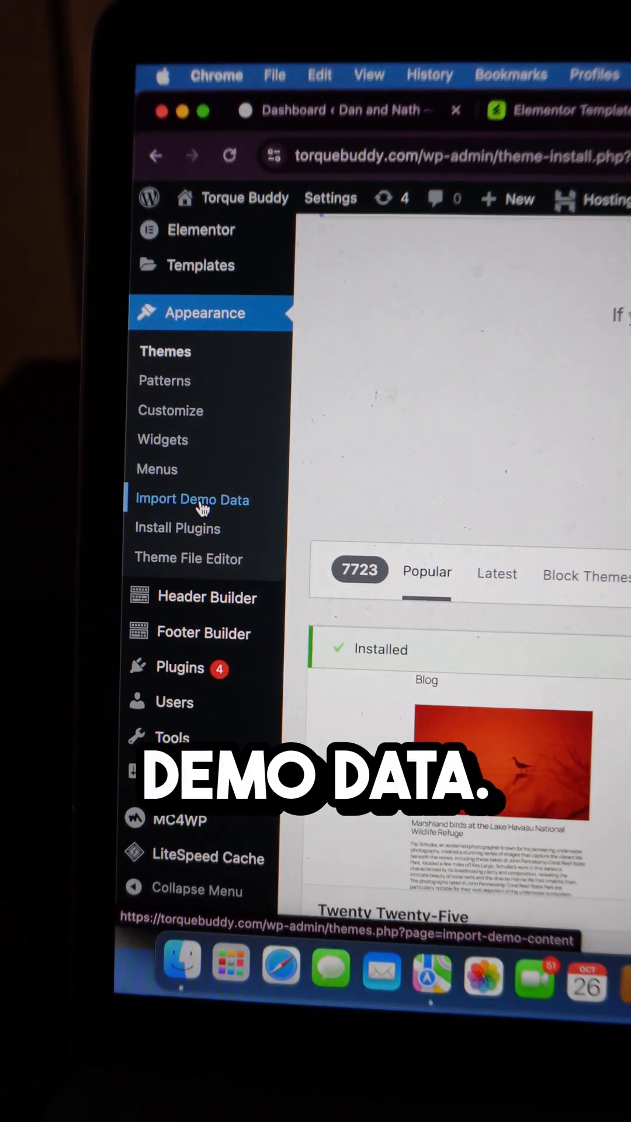
# Open Import Demo Data and scroll through demo layouts like Home Digital Agency Dark
pyautogui.click(192, 500)
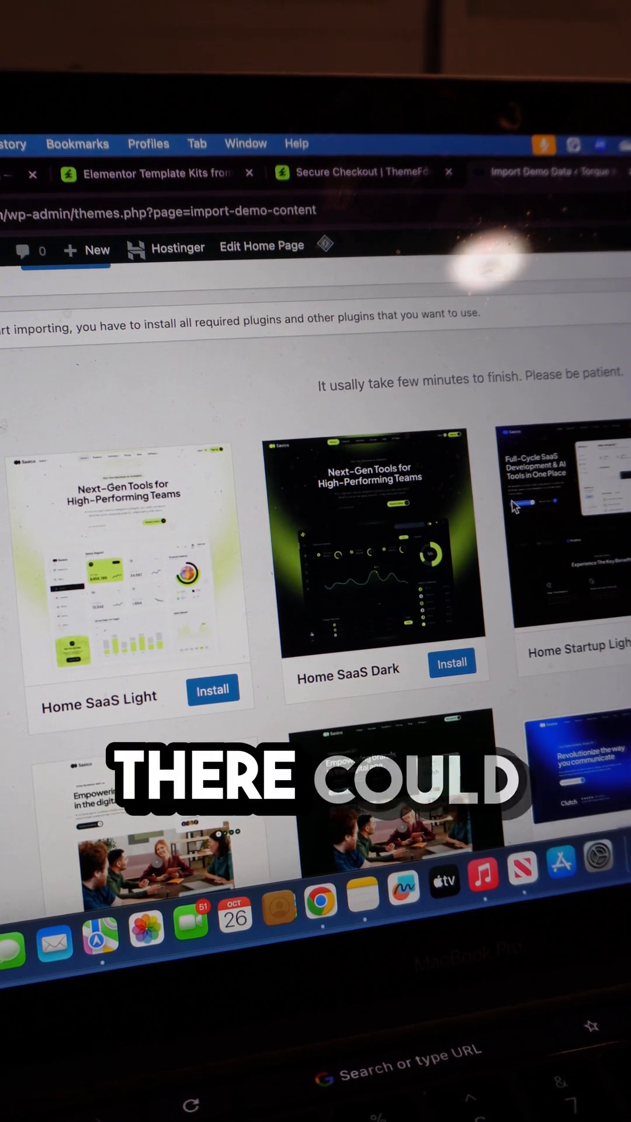
pyautogui.scroll(-3)
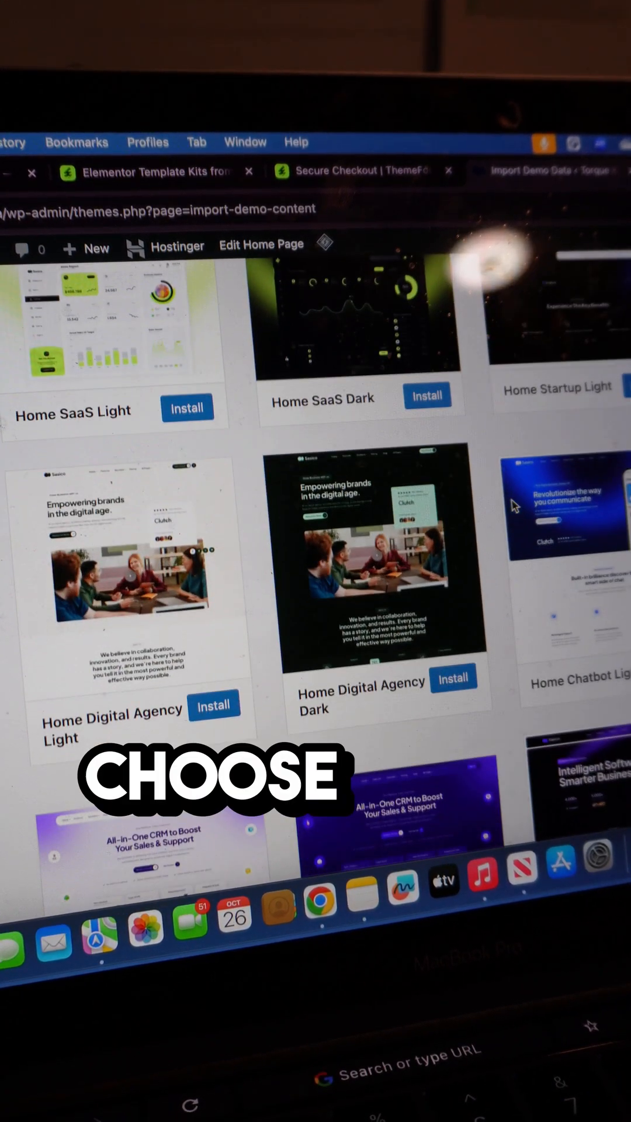
pyautogui.scroll(-3)
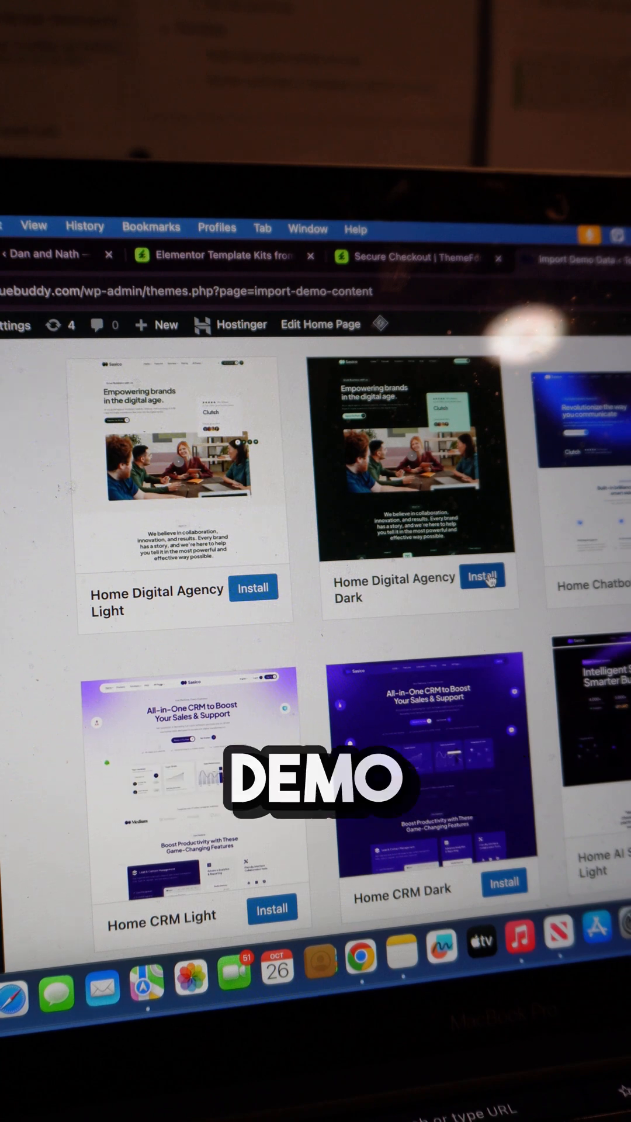